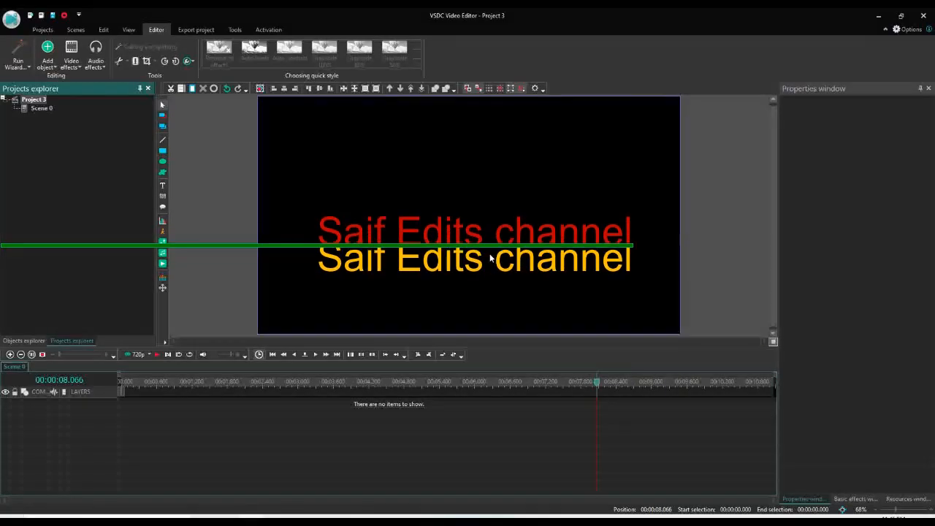
# Add the desert road video clip to the scene with default position settings
pyautogui.click(47, 55)
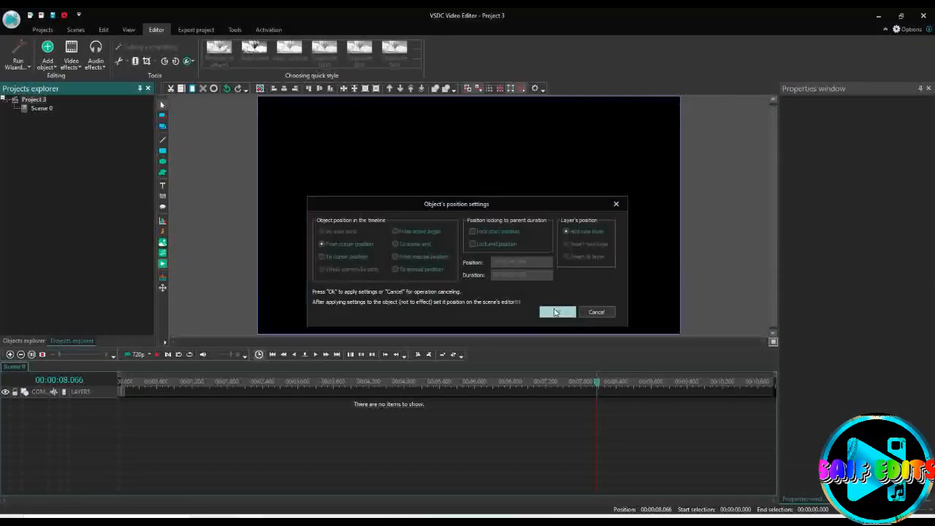
pyautogui.click(556, 313)
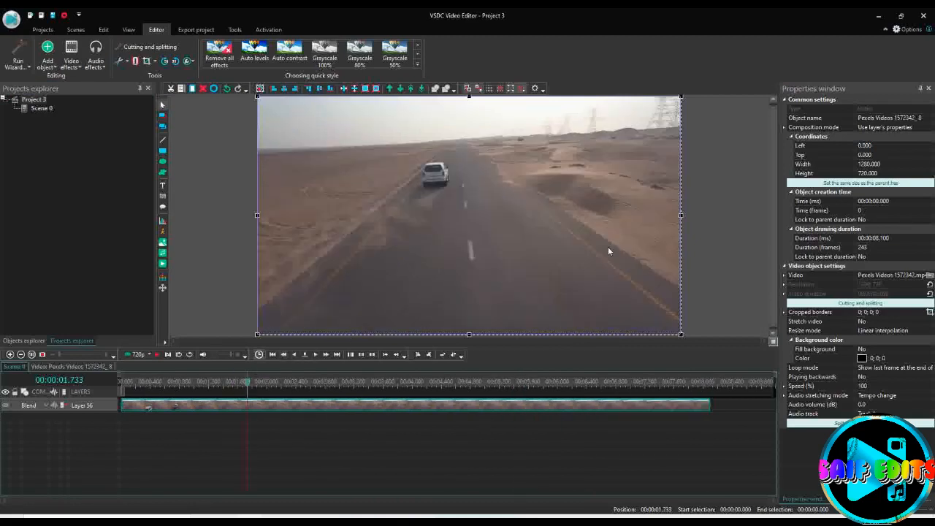
pyautogui.moveTo(195, 228)
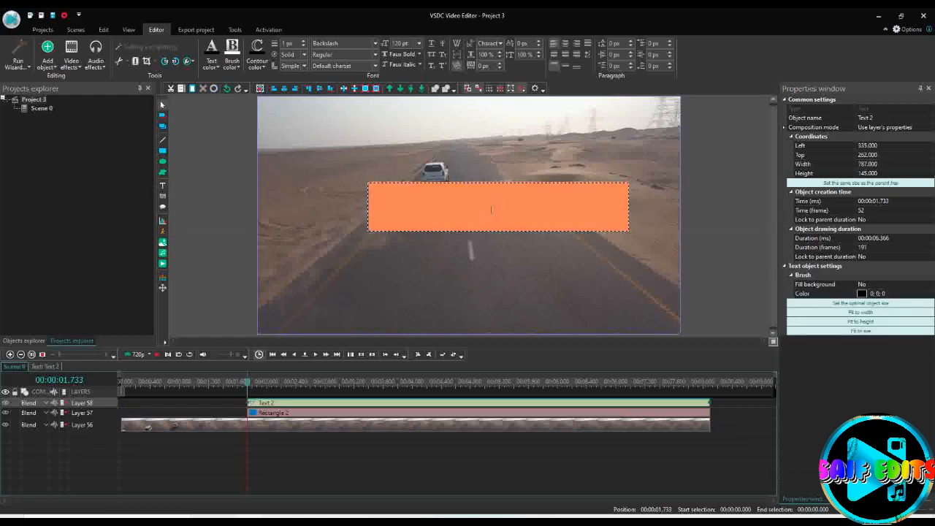
# Write 'Saif Edits' in the text object over the orange rectangle
pyautogui.write('S')
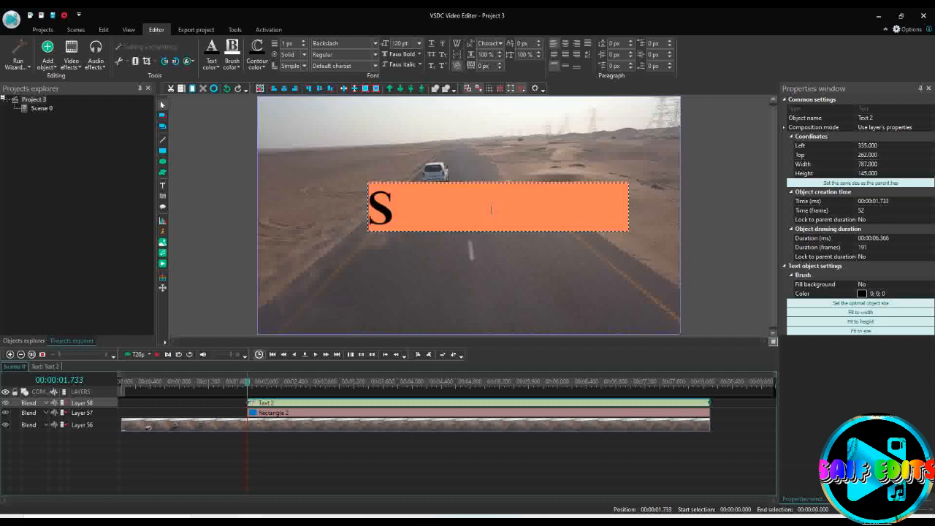
pyautogui.write('aif Ed')
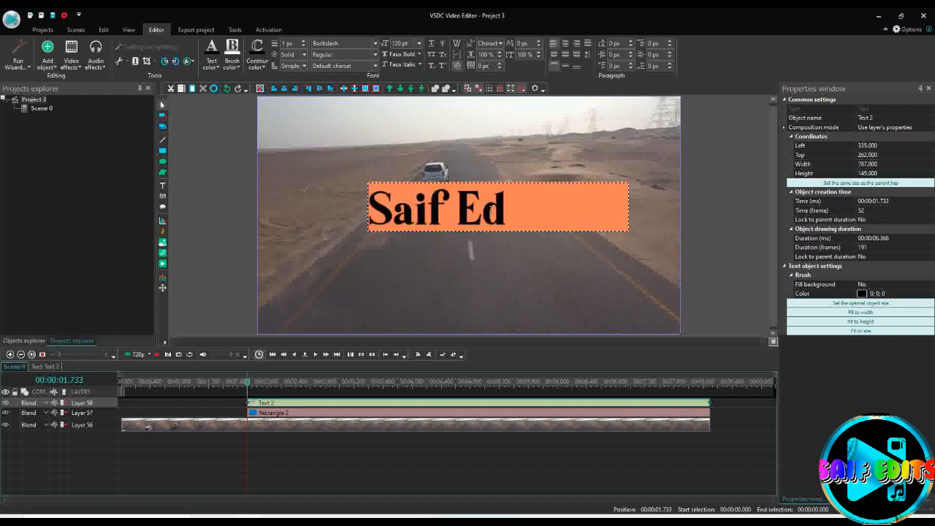
pyautogui.write('it')
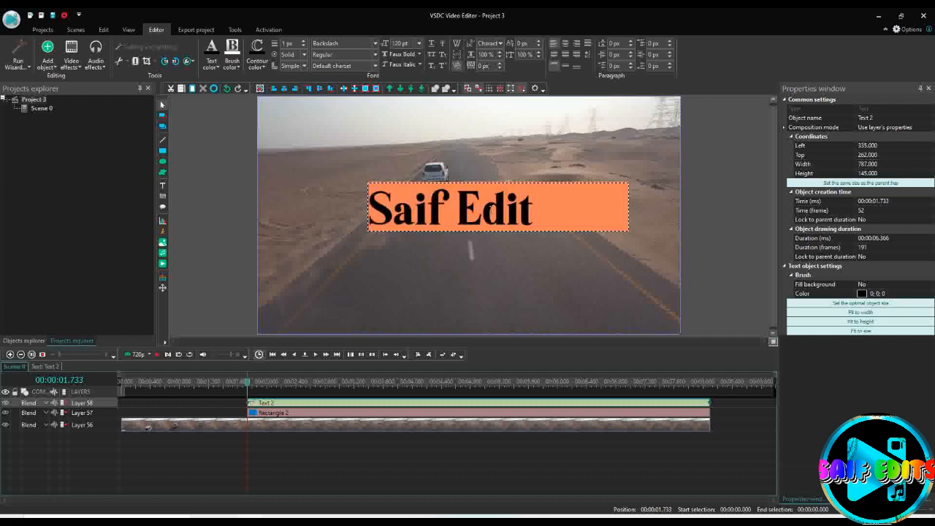
pyautogui.write('s')
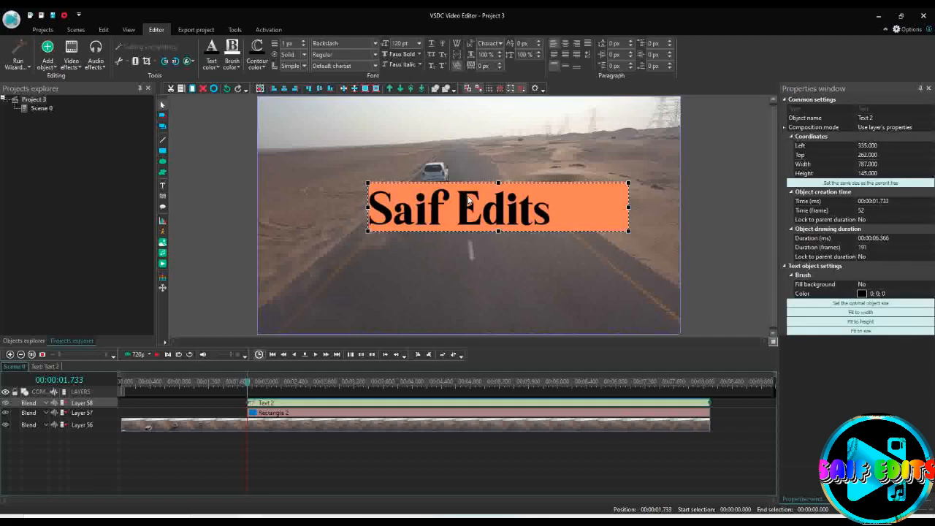
pyautogui.click(565, 43)
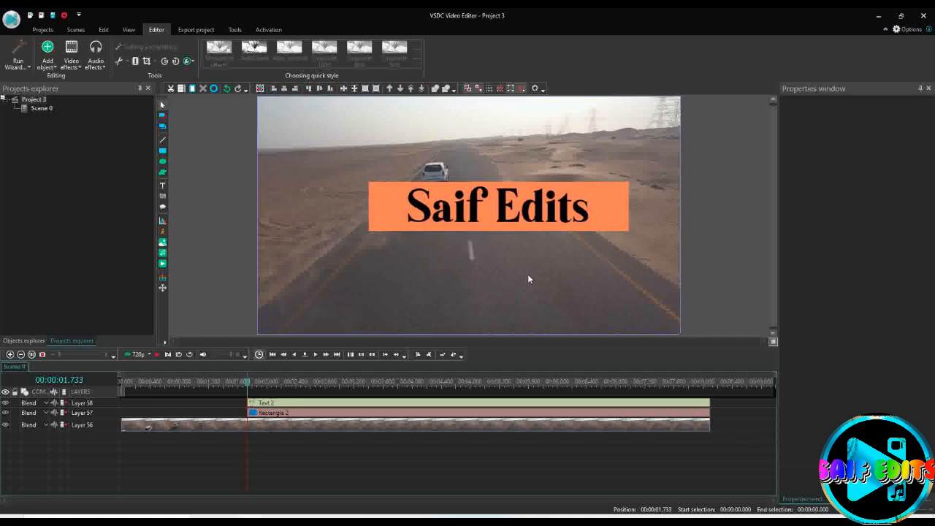
# Center the orange rectangle behind the text and enter the rectangle's own timeline
pyautogui.click(274, 412)
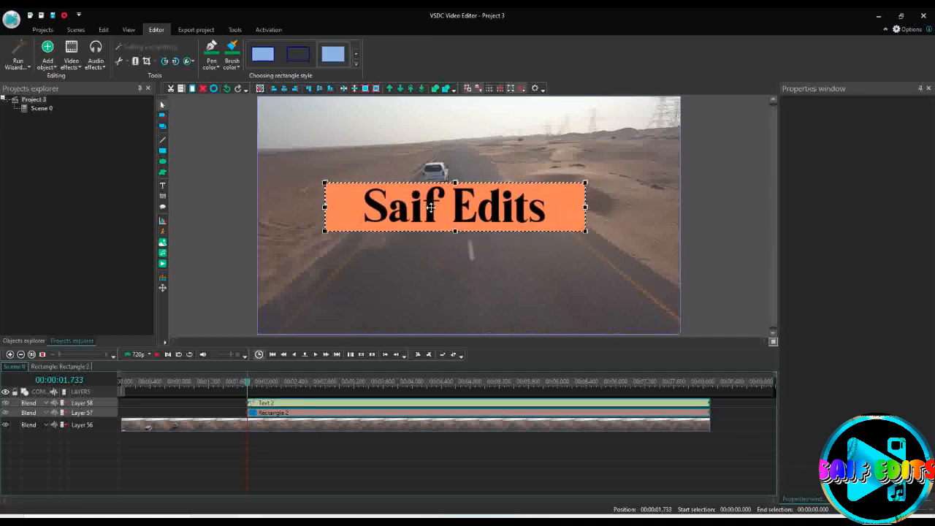
pyautogui.click(295, 87)
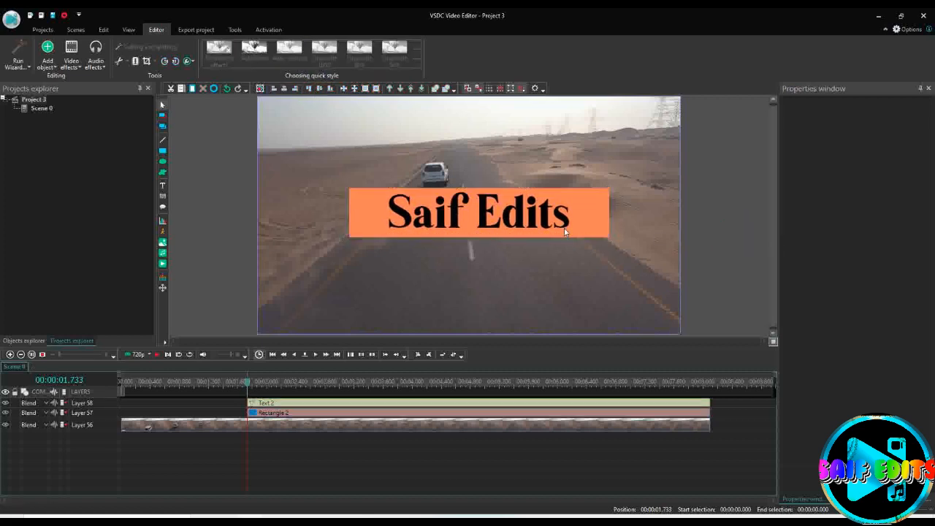
pyautogui.click(479, 212)
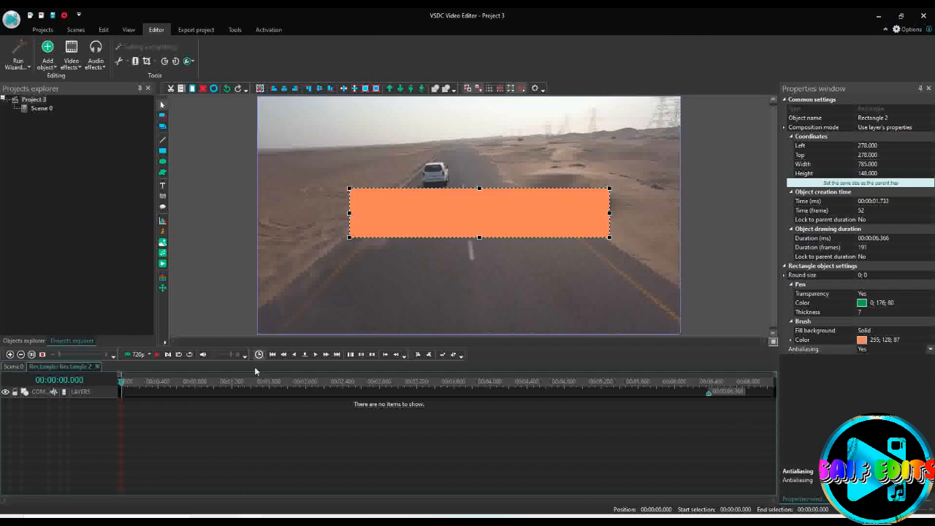
# Place a Push transition inside the rectangle's timeline and preview it sliding in
pyautogui.click(70, 51)
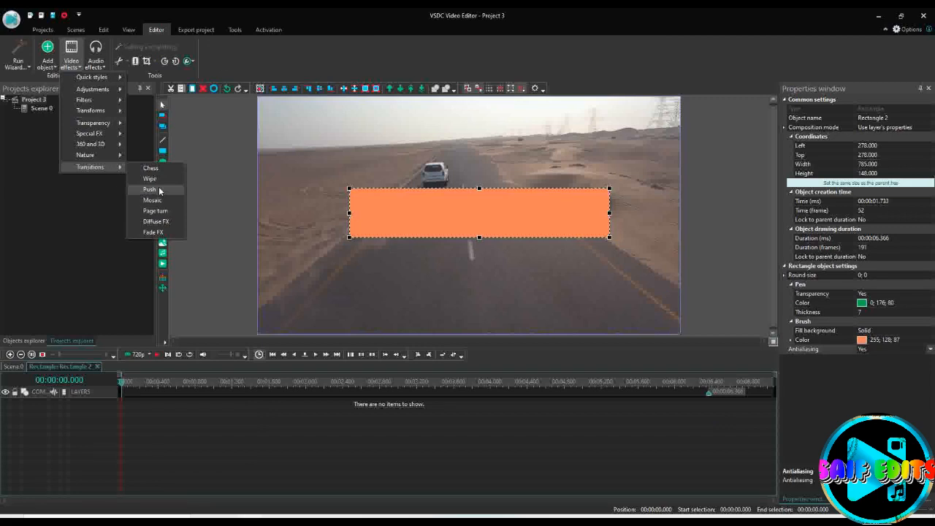
pyautogui.moveTo(154, 190)
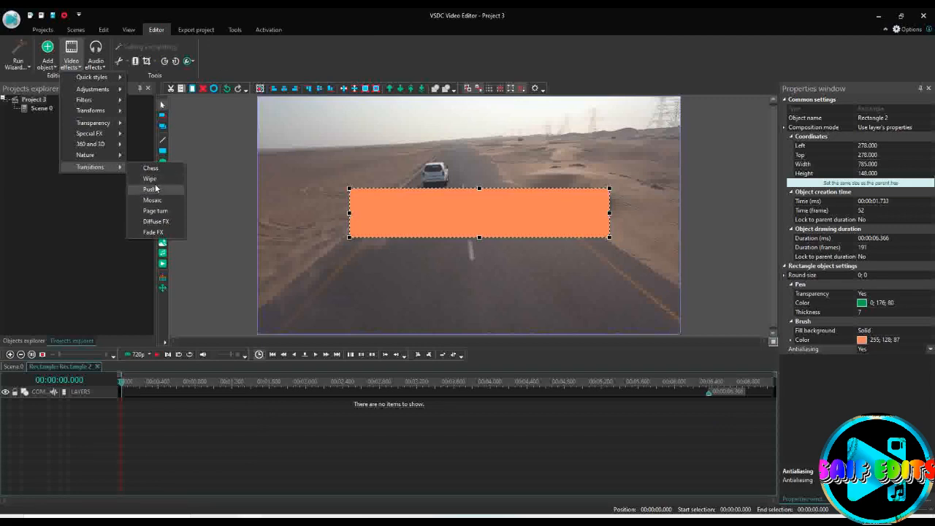
pyautogui.click(149, 190)
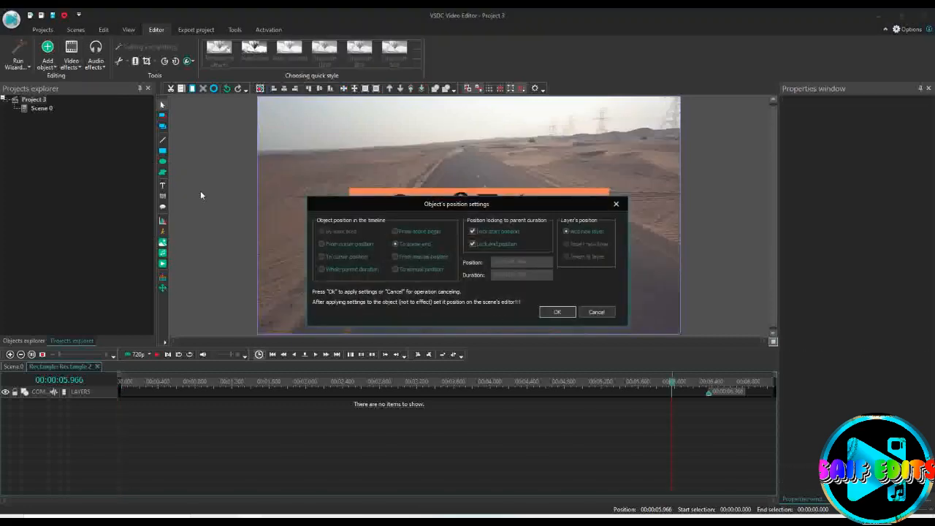
pyautogui.click(557, 312)
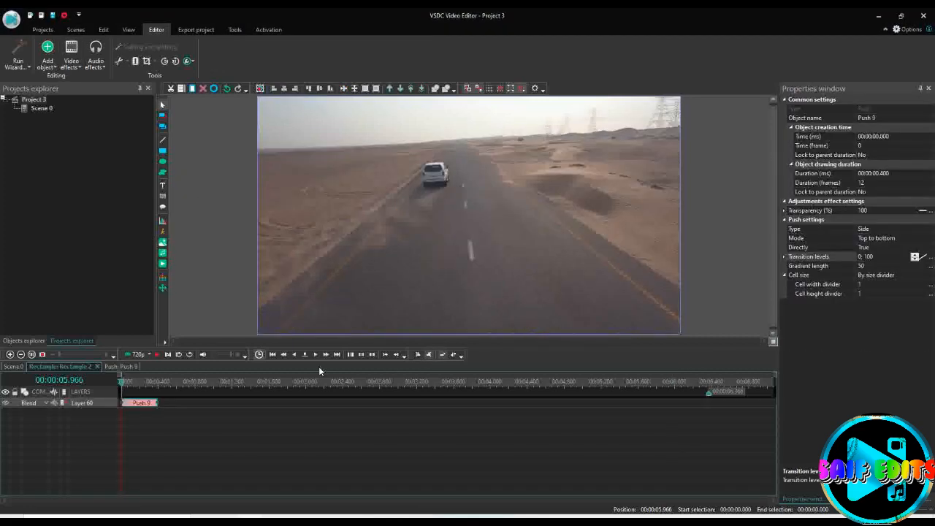
pyautogui.click(129, 381)
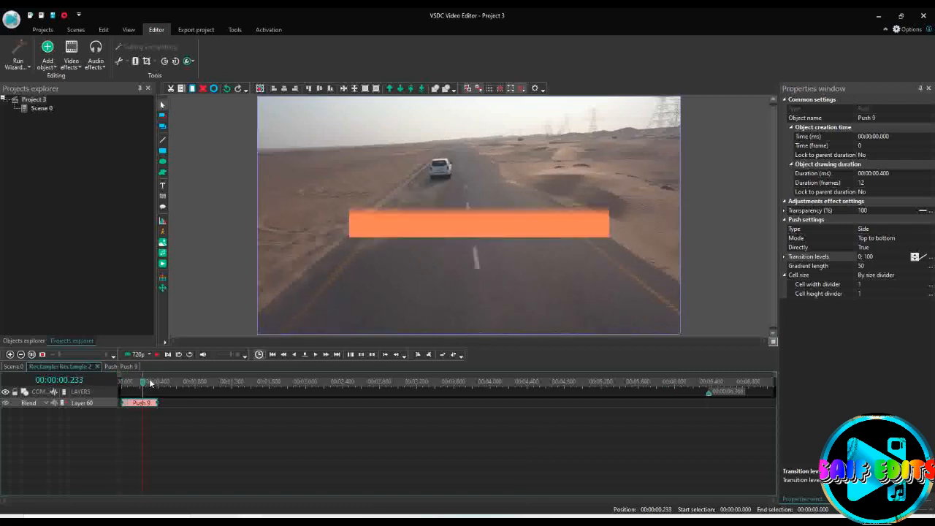
# Set the Push transition's Transition levels value to 80 in the Properties window
pyautogui.click(149, 381)
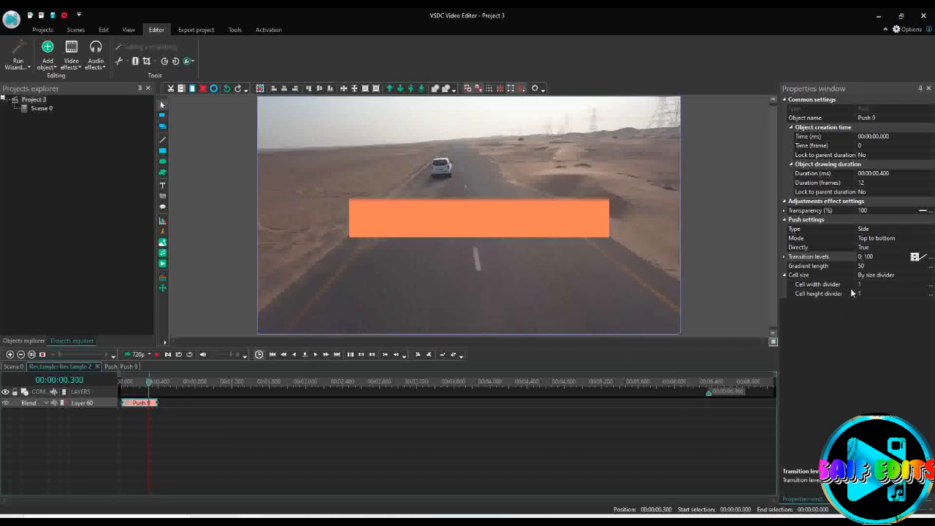
pyautogui.click(808, 265)
pyautogui.write('30')
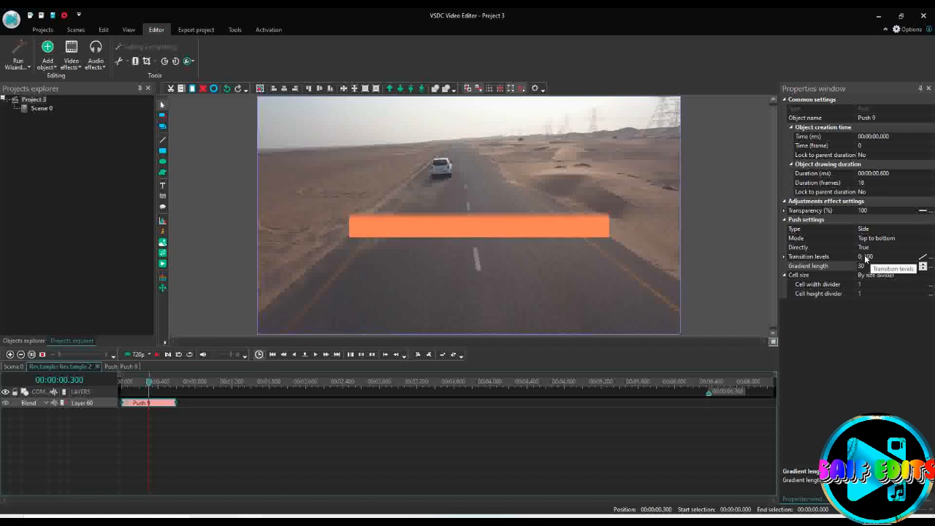
pyautogui.click(870, 257)
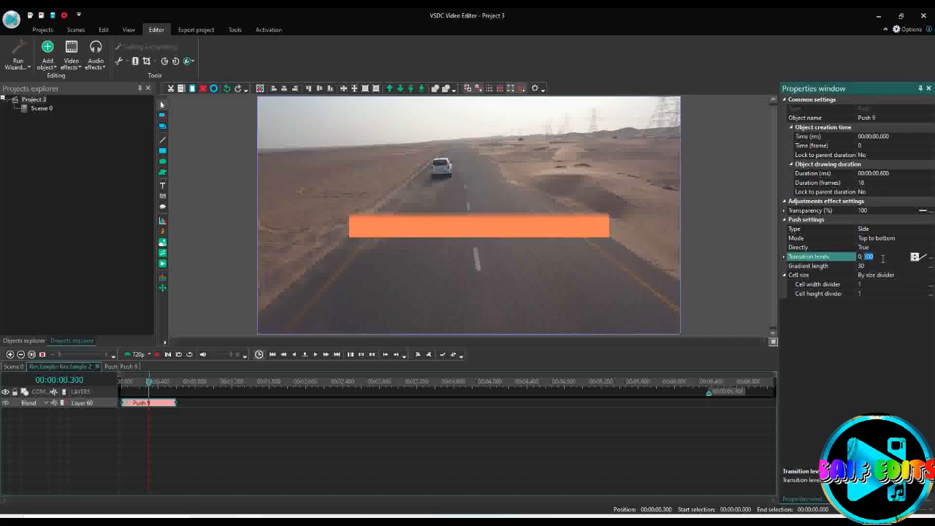
pyautogui.write('80')
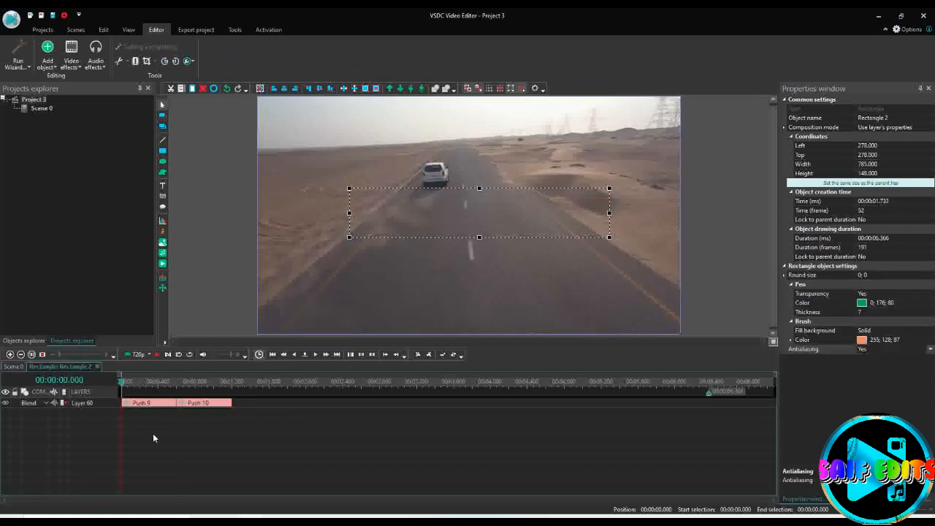
# Preview the rectangle's pushes later in the clip and return to the main scene timeline
pyautogui.click(304, 355)
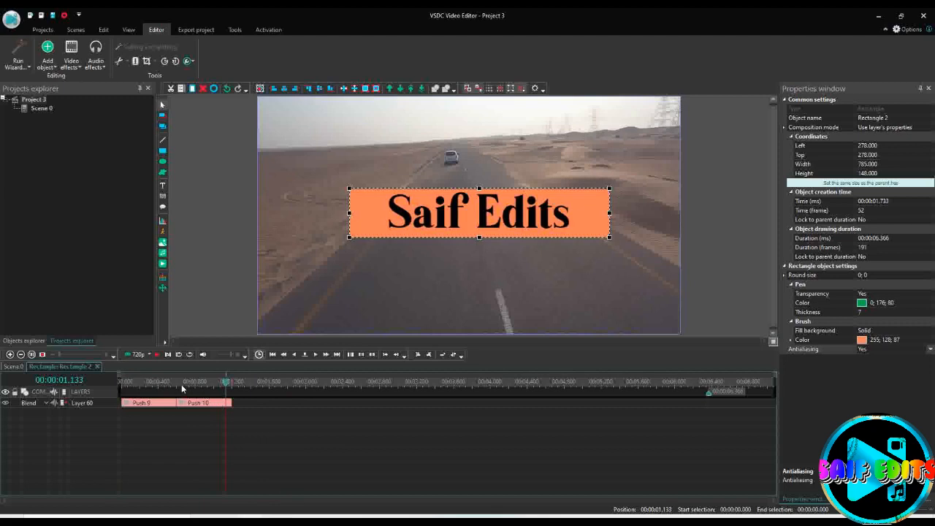
pyautogui.click(175, 380)
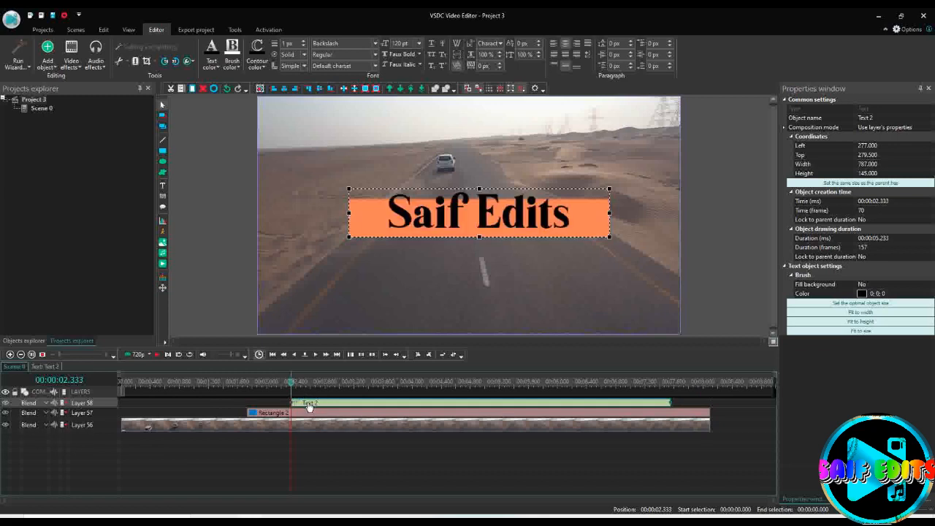
# Place a Push transition inside the Saif Edits text object's timeline with default position settings
pyautogui.click(70, 60)
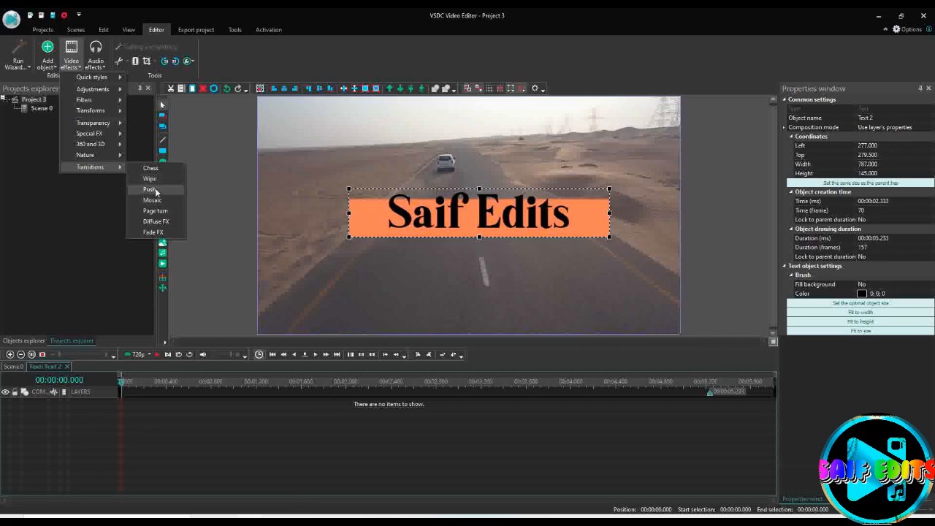
pyautogui.click(149, 190)
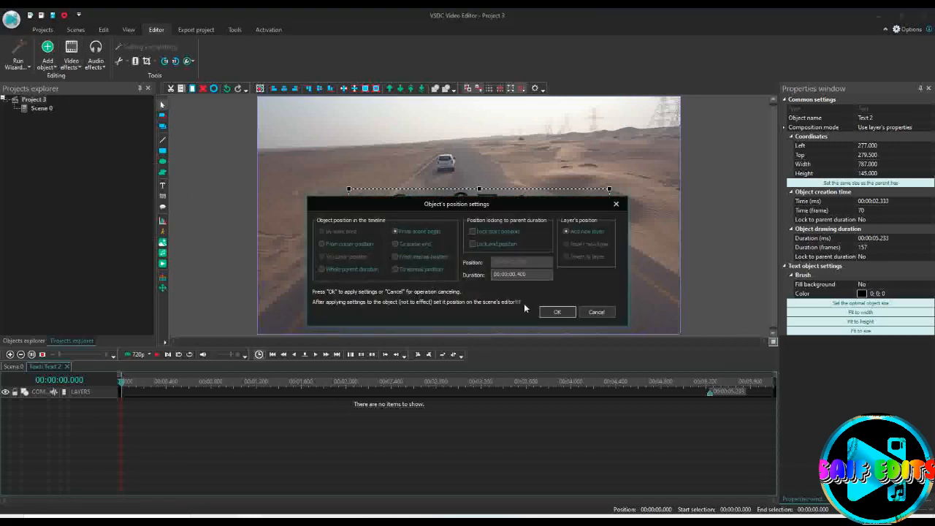
pyautogui.click(557, 312)
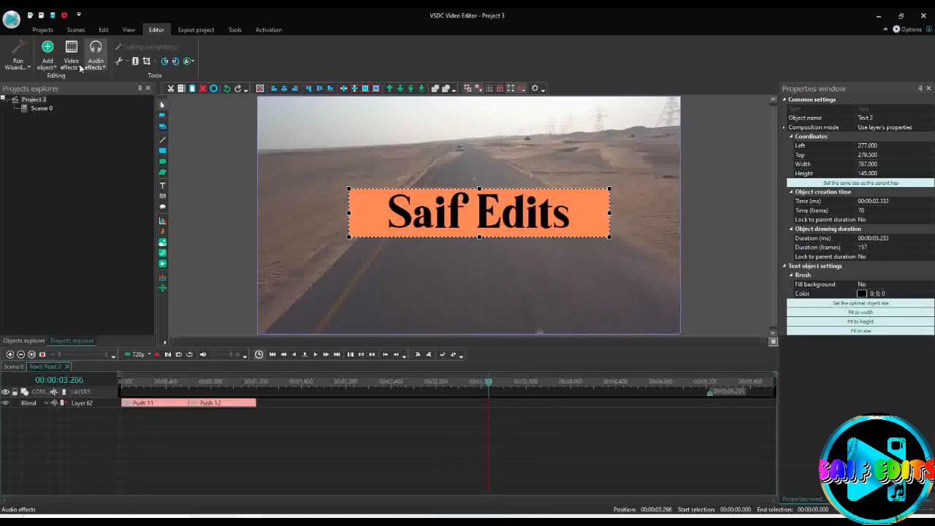
# Add a Push transition near the text's end and edit its Transition levels value
pyautogui.click(70, 51)
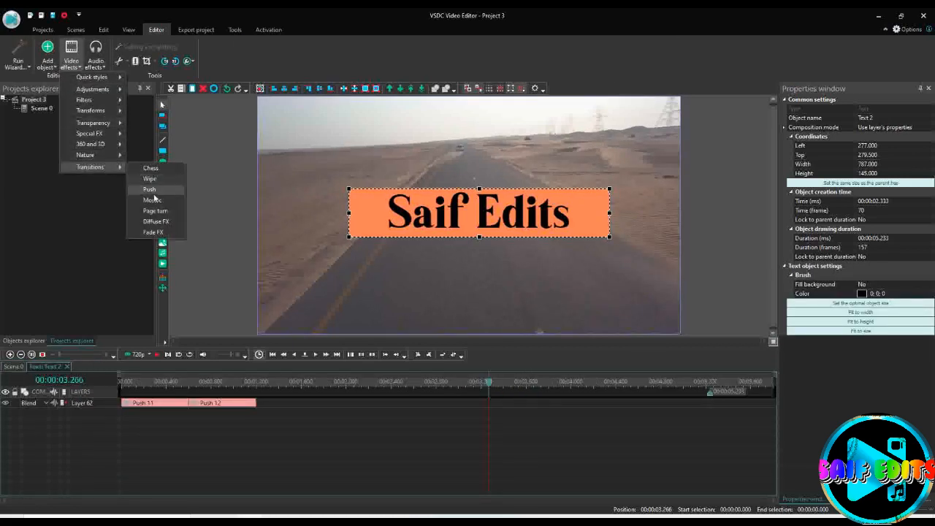
pyautogui.click(149, 190)
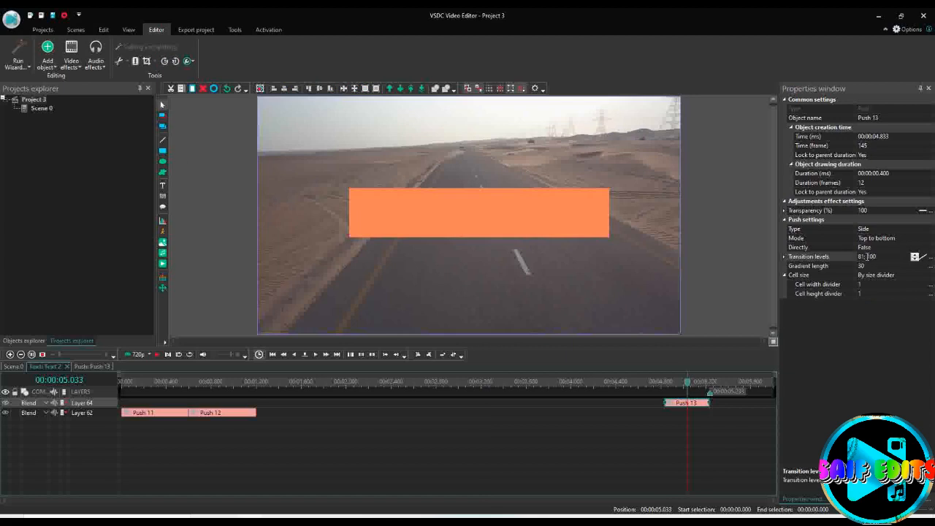
pyautogui.click(809, 257)
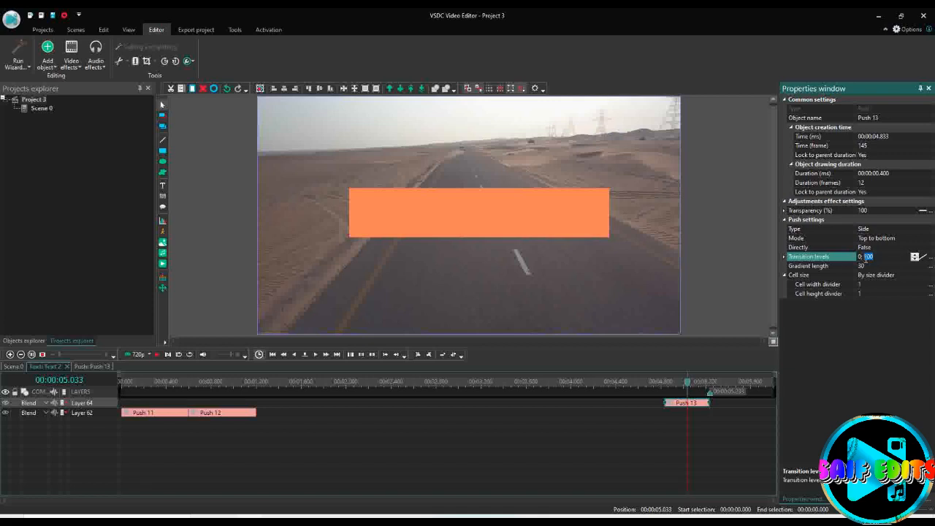
pyautogui.click(868, 257)
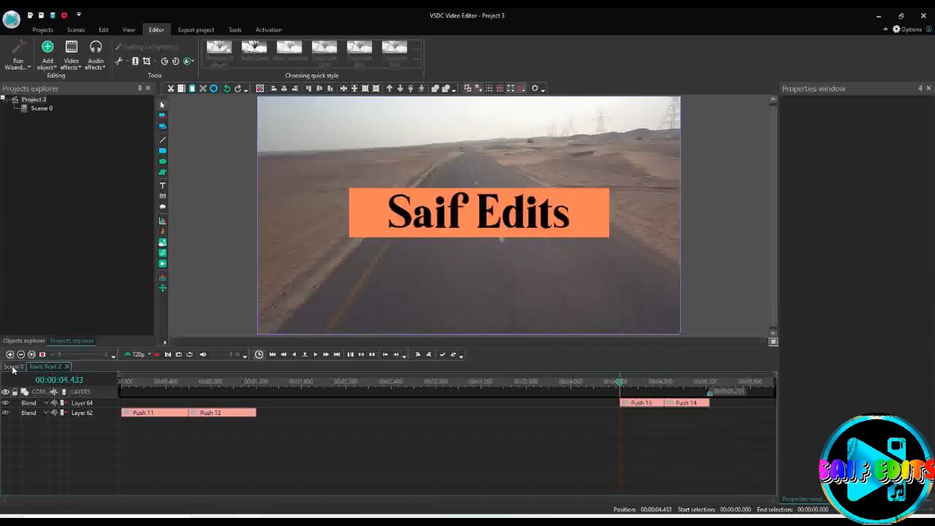
# Add a Push transition near the rectangle's end and preview the bar pushing out
pyautogui.click(479, 212)
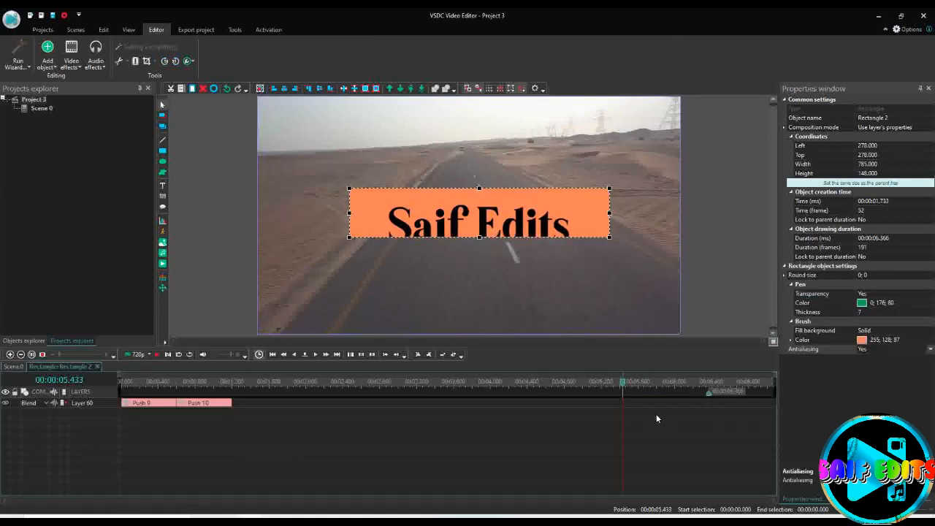
pyautogui.click(70, 56)
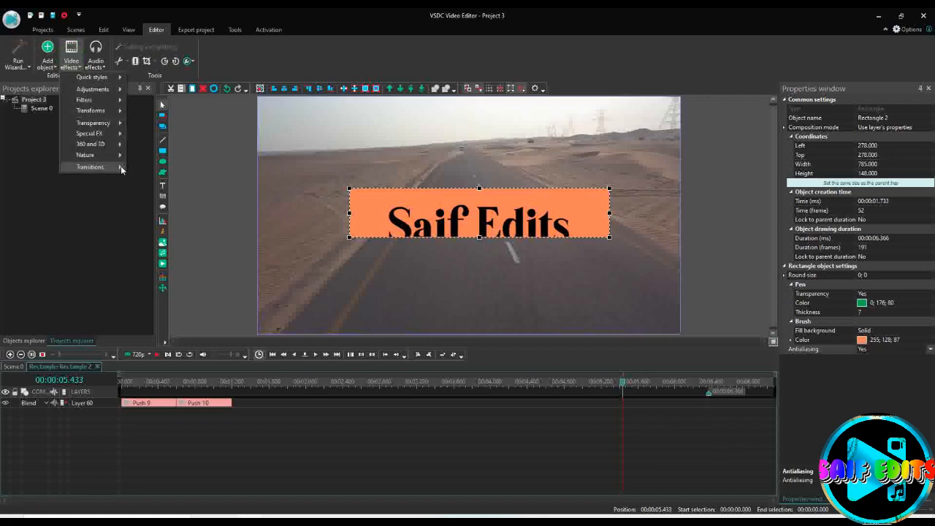
pyautogui.click(89, 167)
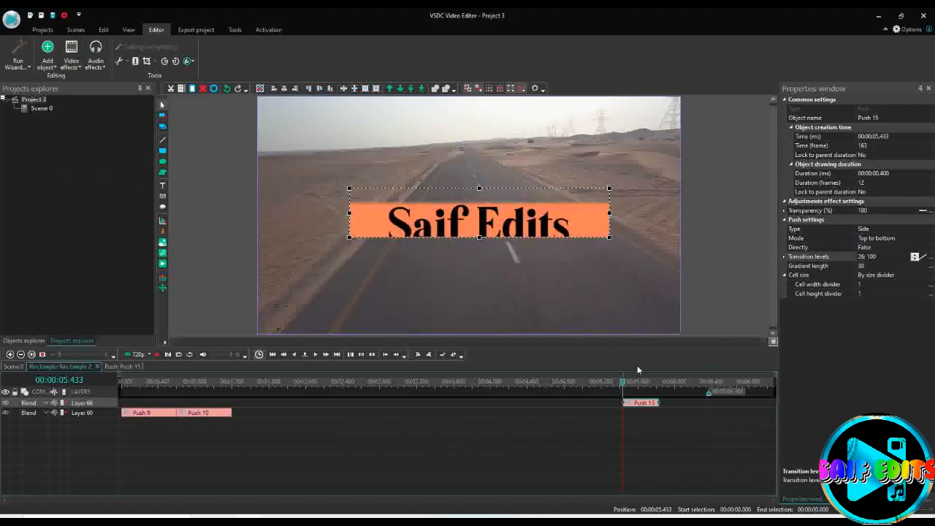
pyautogui.click(634, 381)
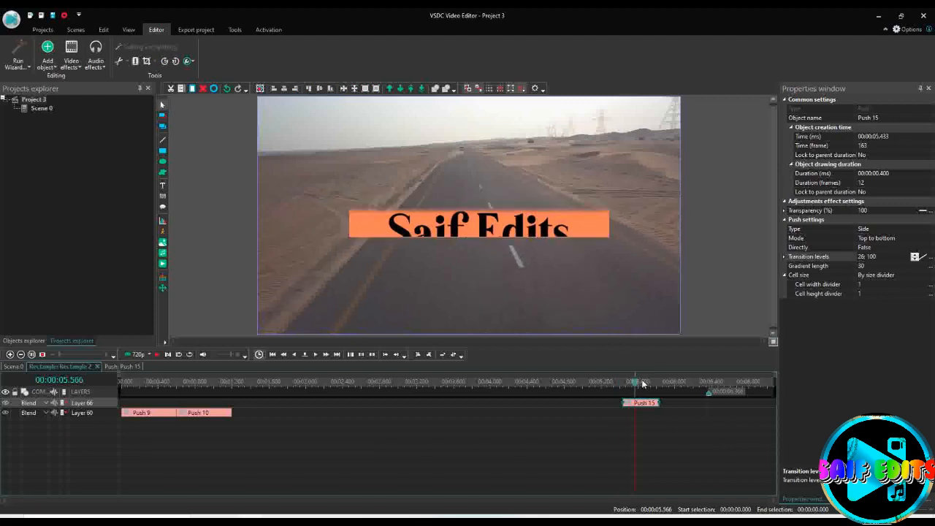